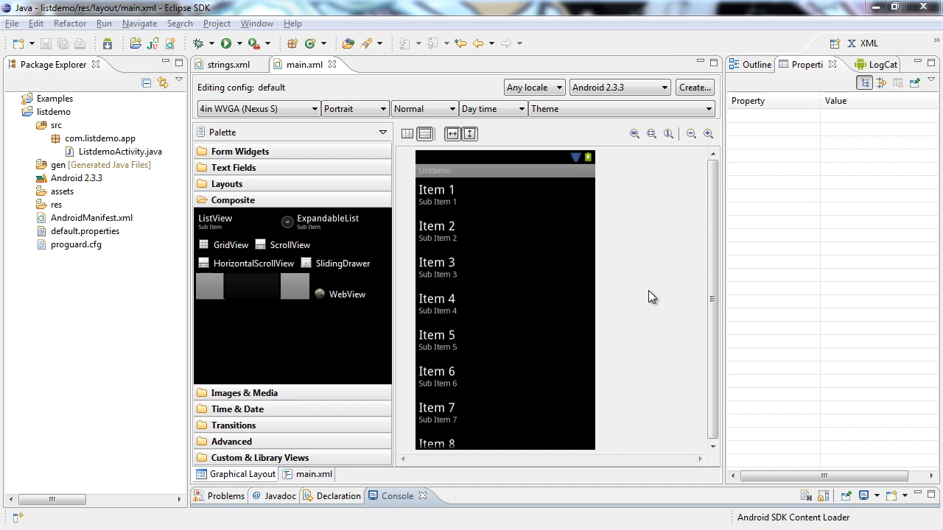
mouse_move(340, 70)
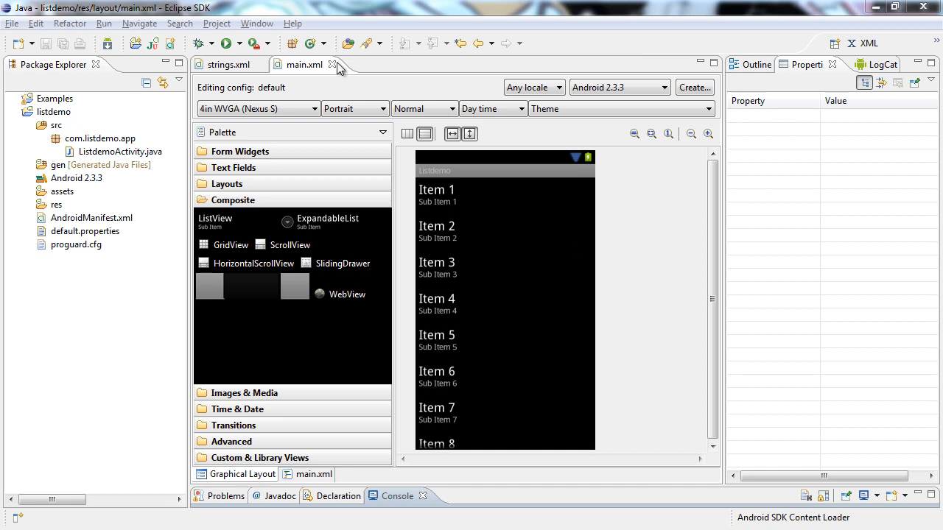
Step: Run listdemo using the New_configuration run configuration with manual device targeting
click(239, 43)
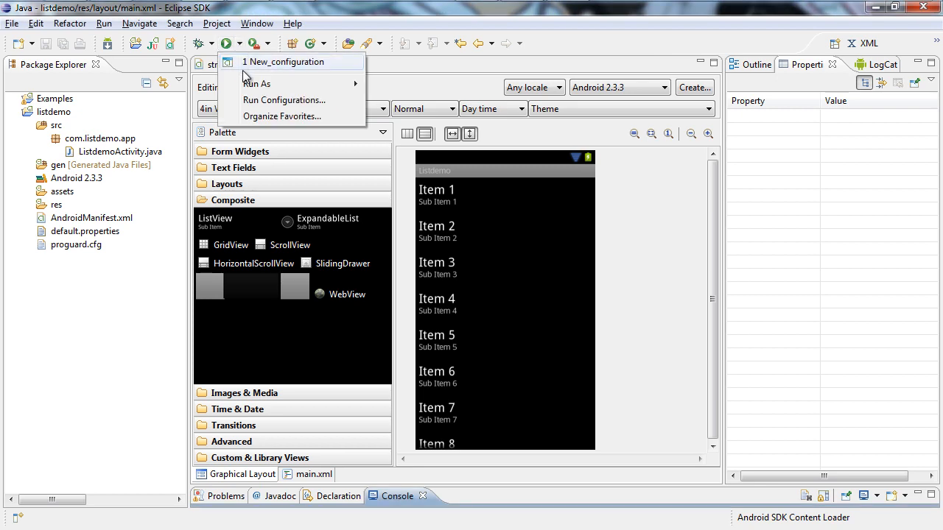
click(284, 100)
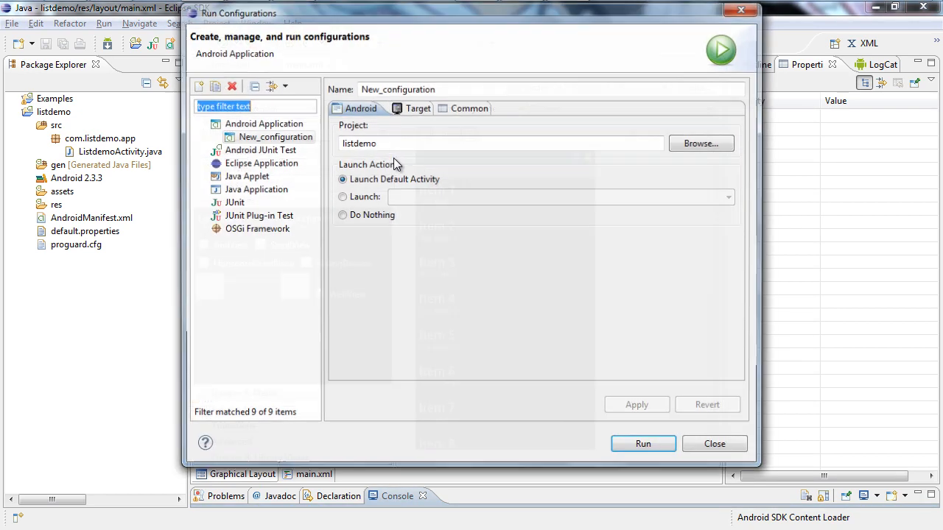
click(410, 108)
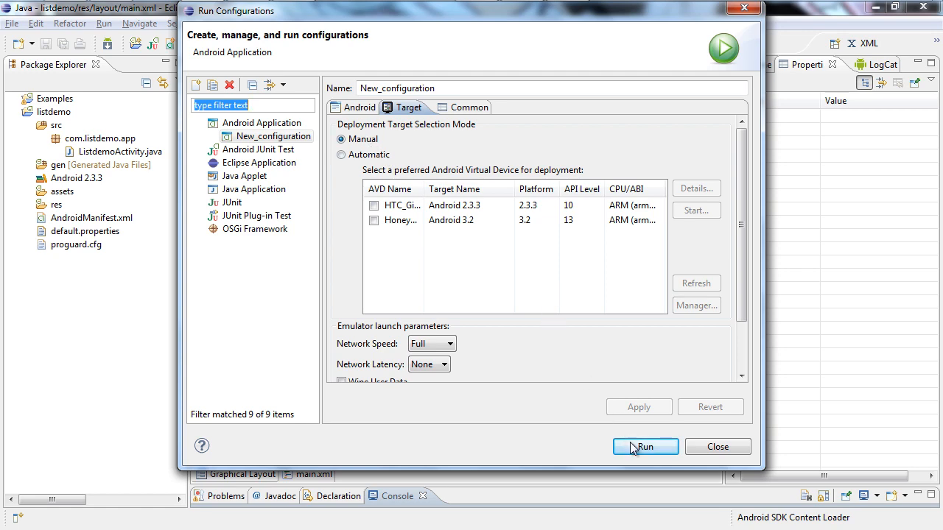
click(646, 447)
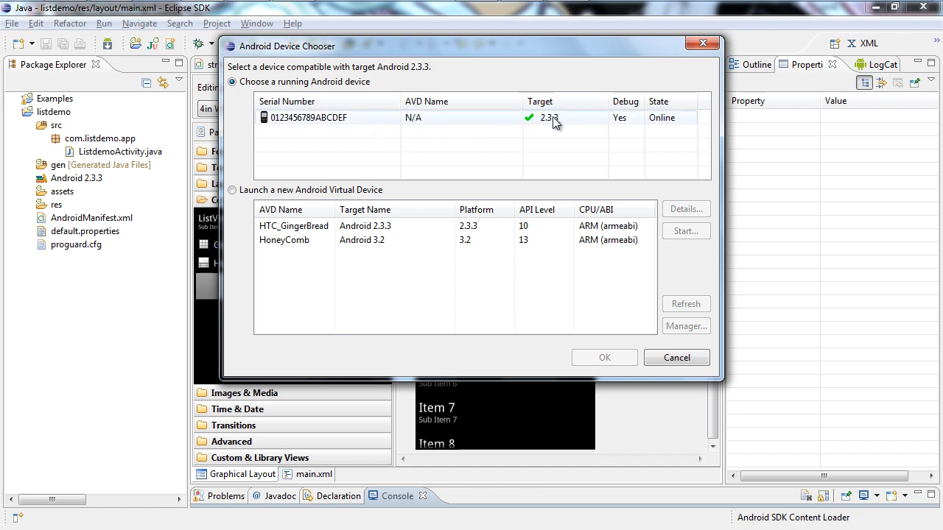
mouse_move(557, 125)
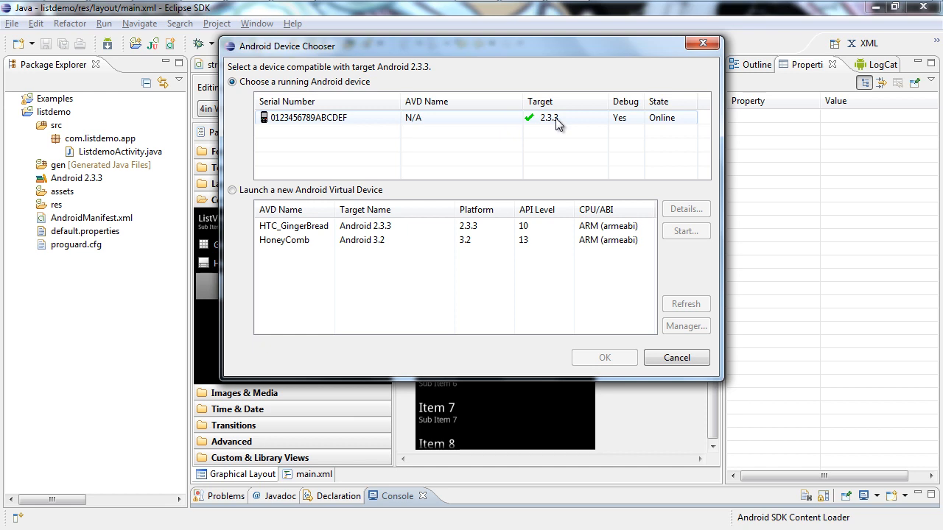
mouse_move(637, 123)
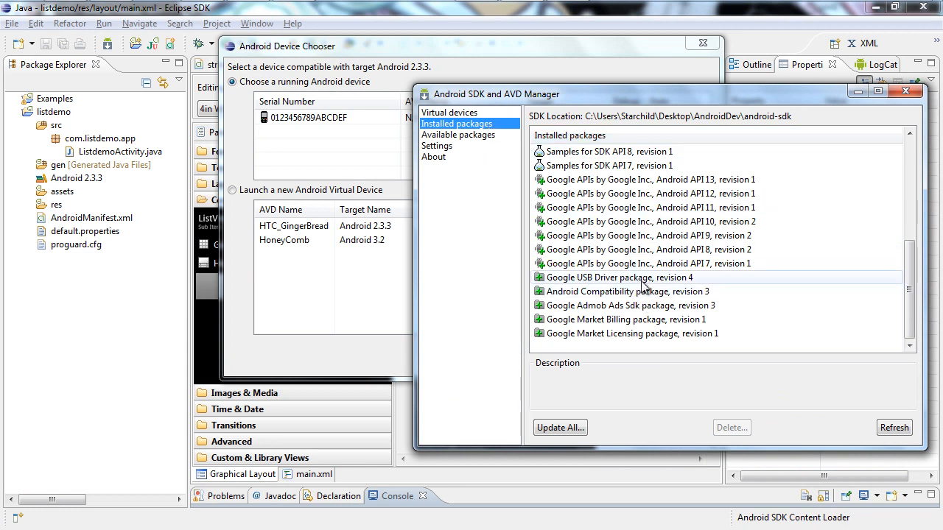
mouse_move(573, 284)
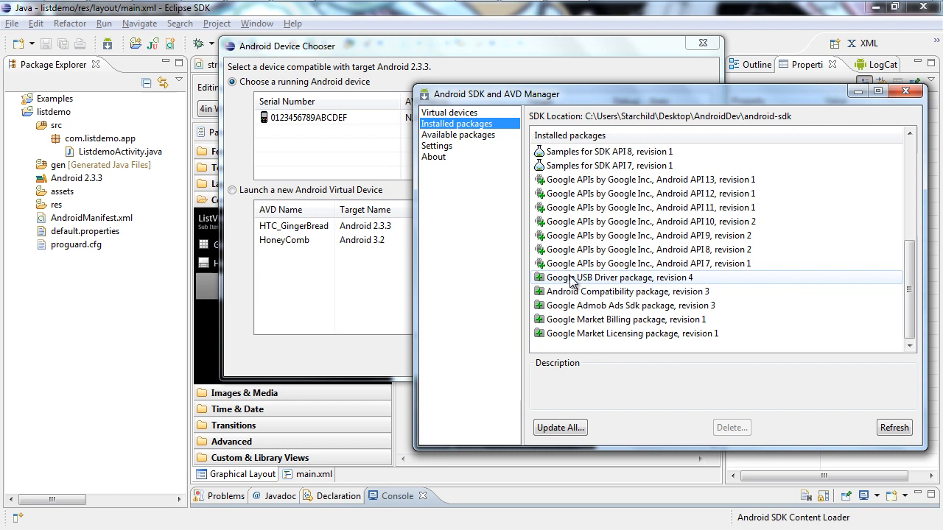
mouse_move(664, 286)
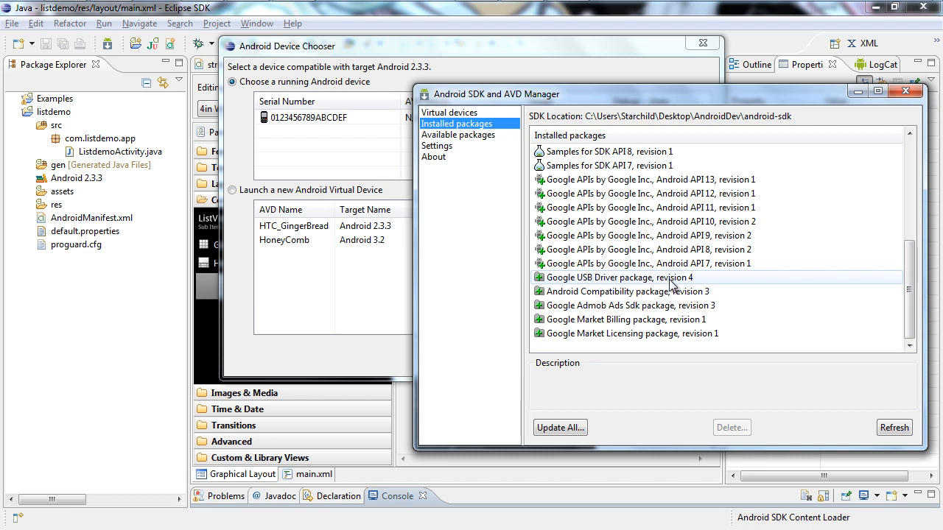
mouse_move(663, 286)
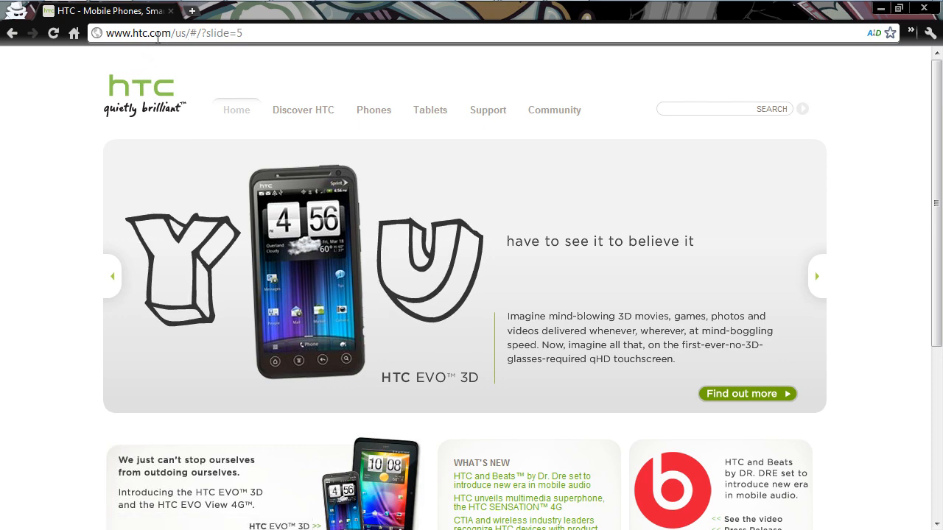
Step: Open HTC's Support section from htc.com and reach the product support page
click(816, 277)
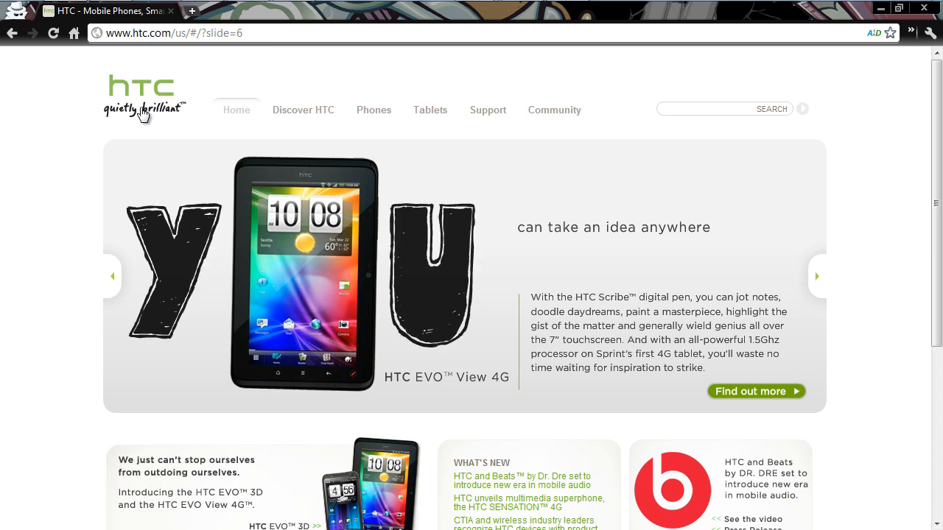
mouse_move(414, 134)
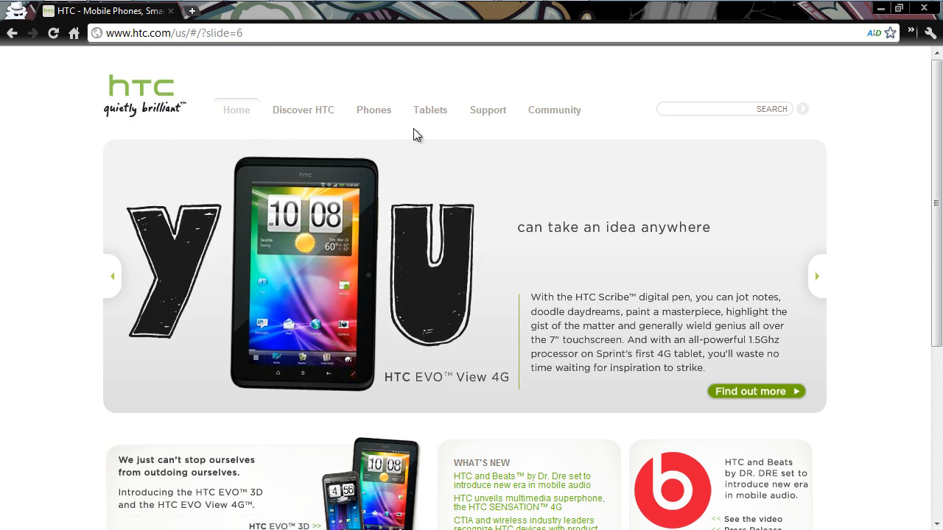
mouse_move(488, 118)
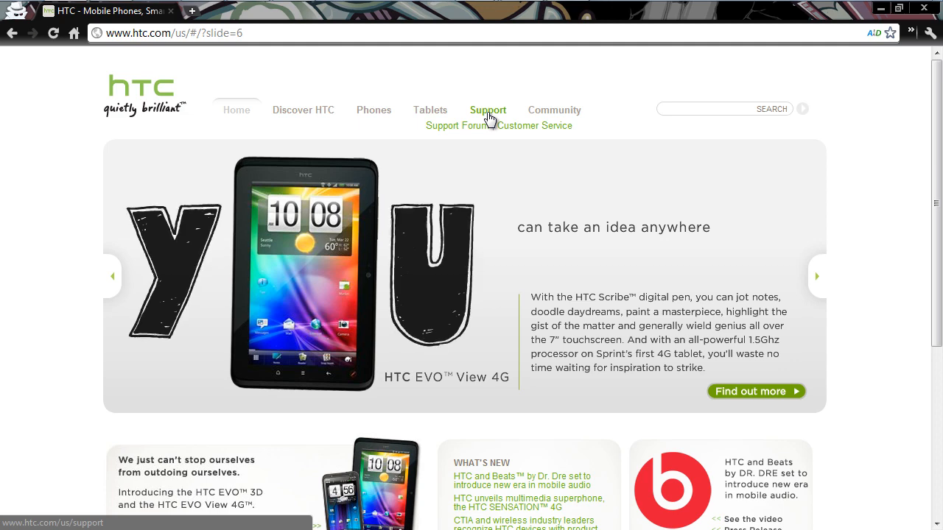
click(816, 276)
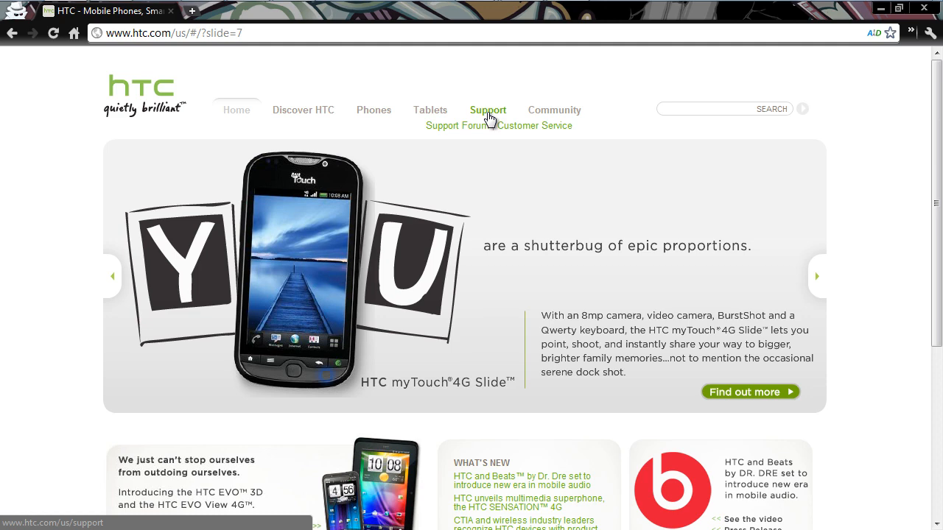
click(487, 109)
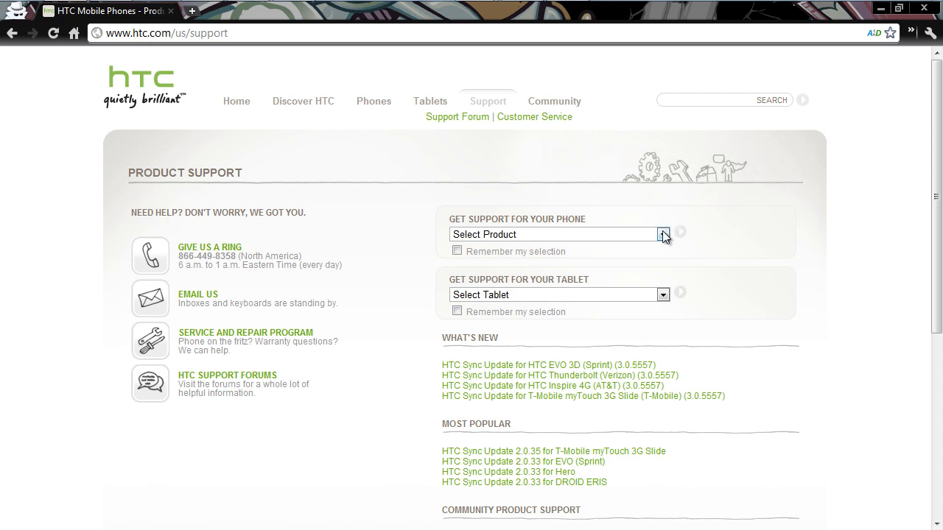
mouse_move(480, 106)
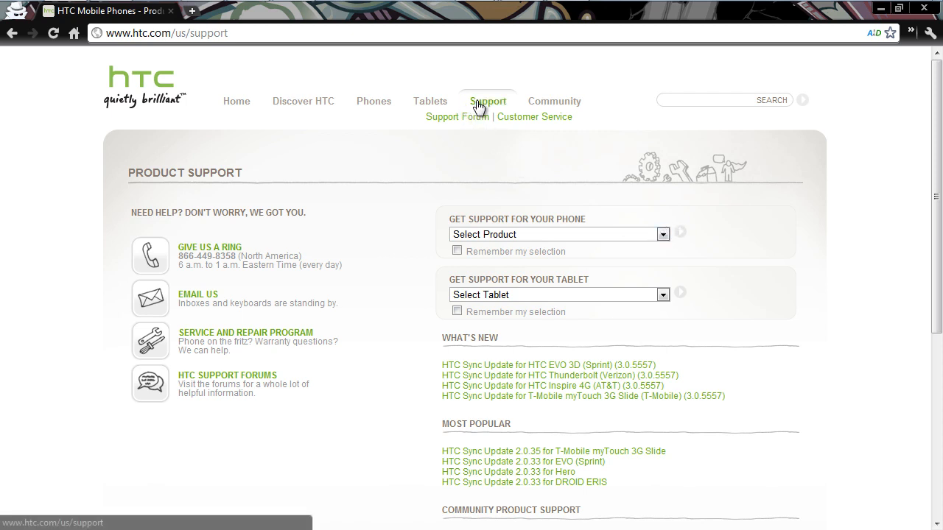
mouse_move(497, 109)
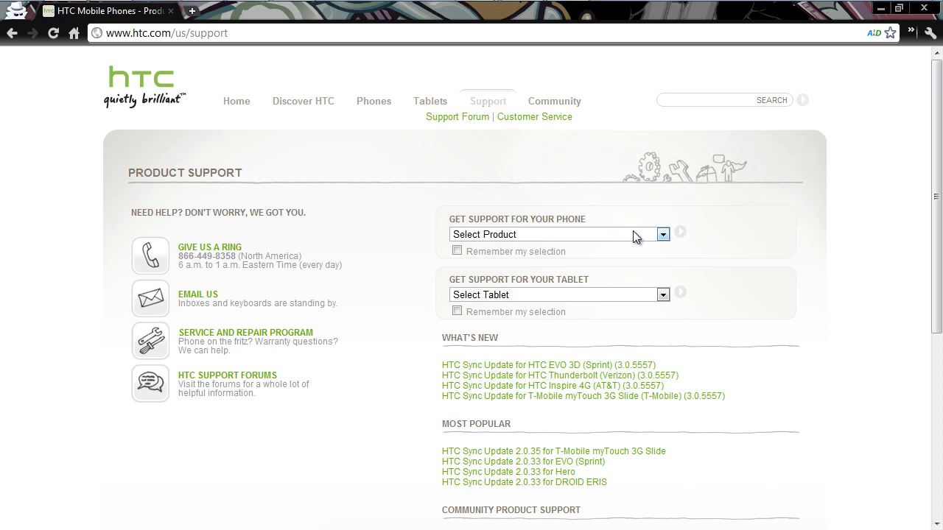
mouse_move(620, 237)
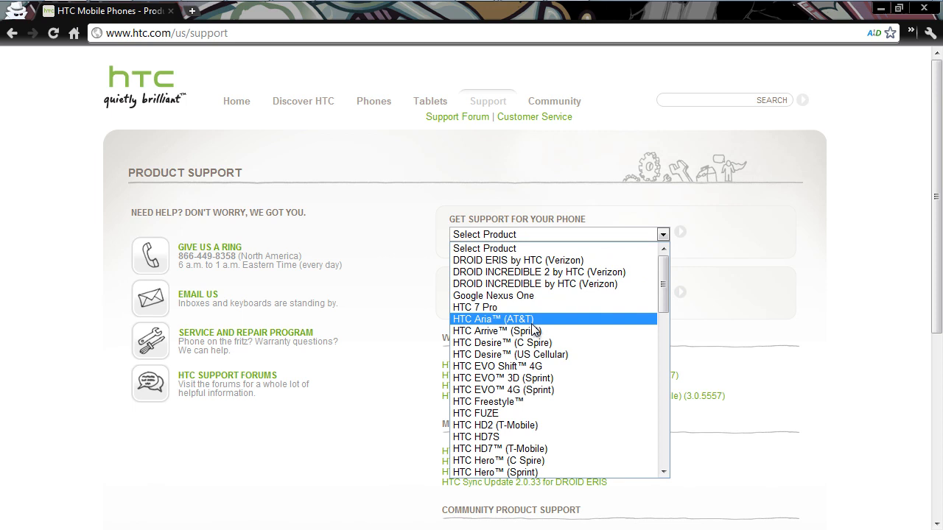
mouse_move(527, 343)
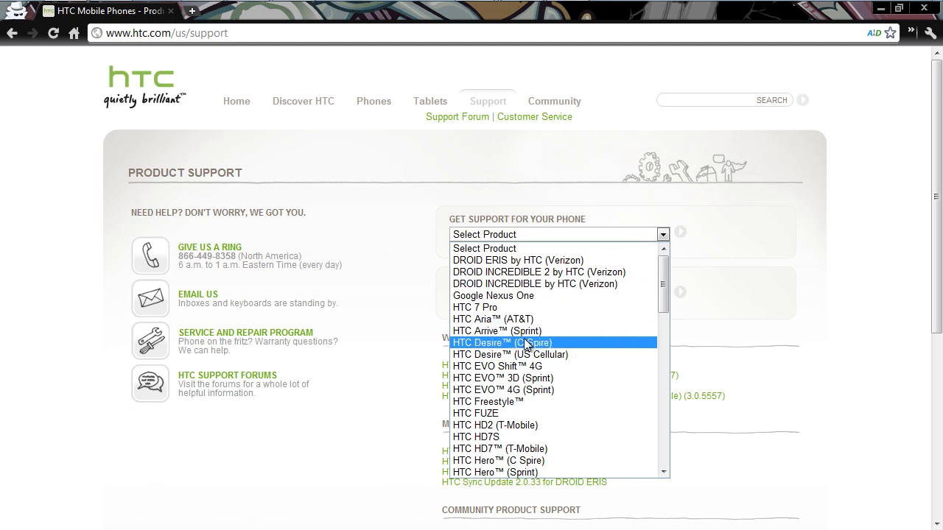
mouse_move(536, 391)
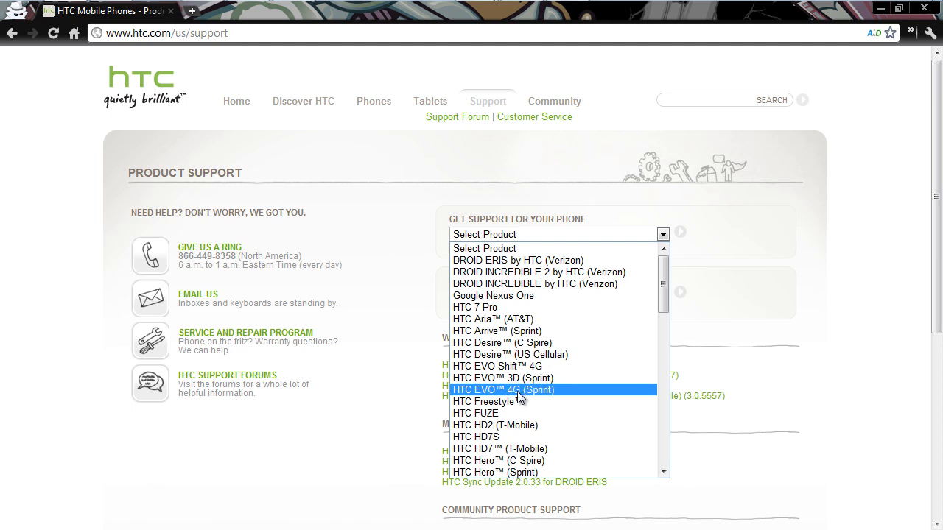
Step: Select HTC EVO 4G (Sprint) to open its downloads page listing HTC Sync 3.0.5579
click(501, 389)
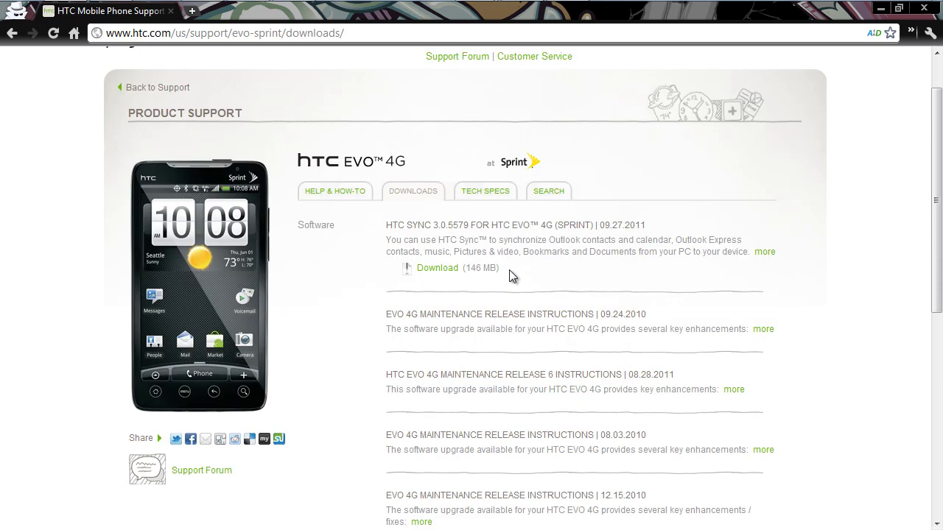
mouse_move(401, 199)
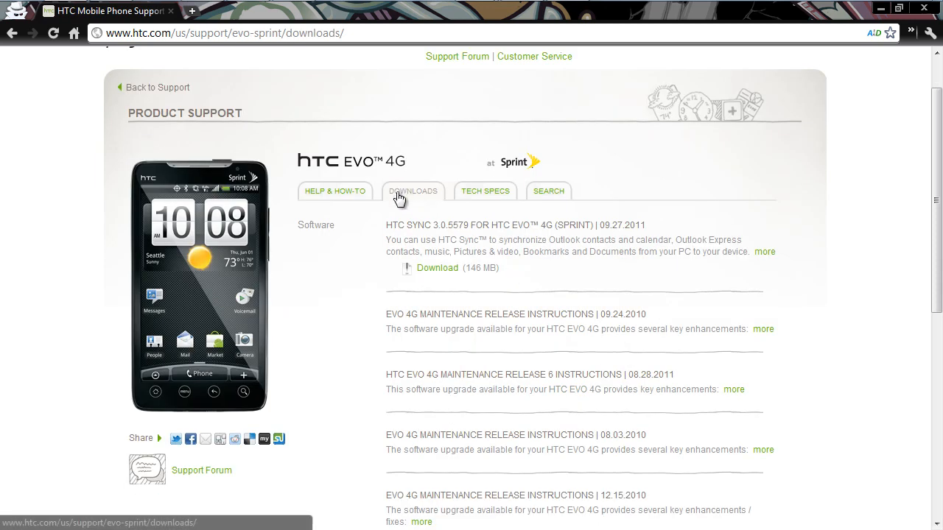
mouse_move(377, 226)
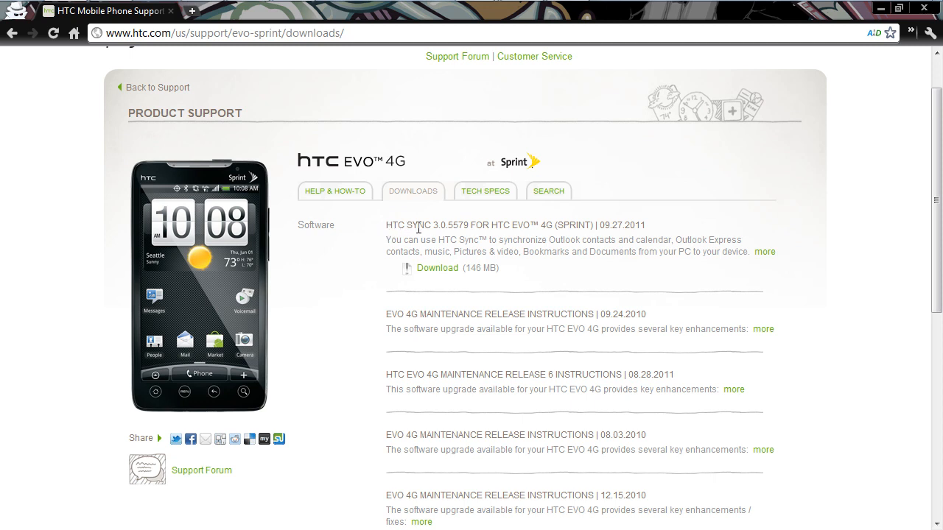
mouse_move(466, 229)
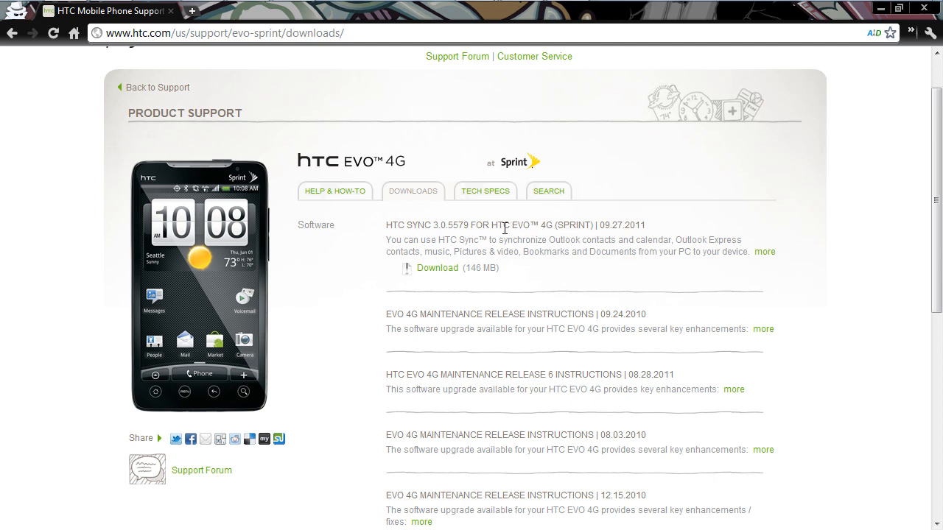
mouse_move(523, 227)
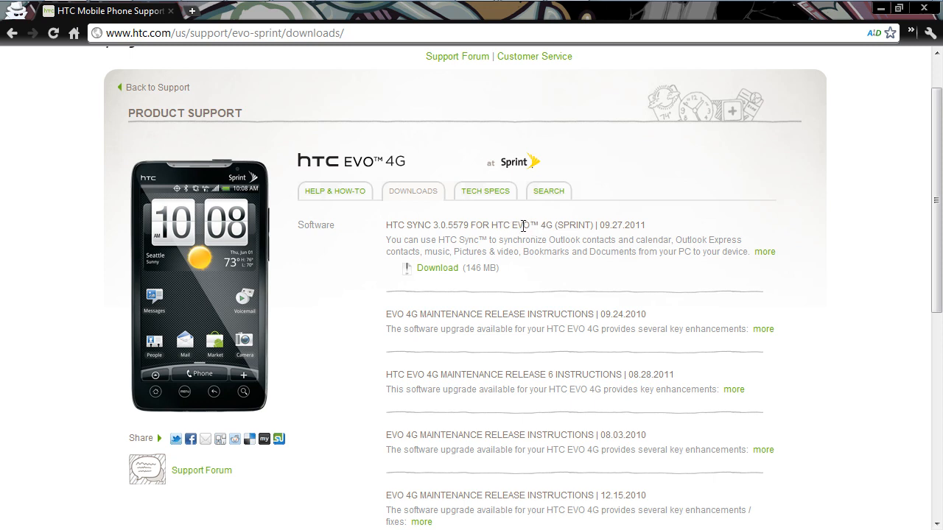
mouse_move(467, 228)
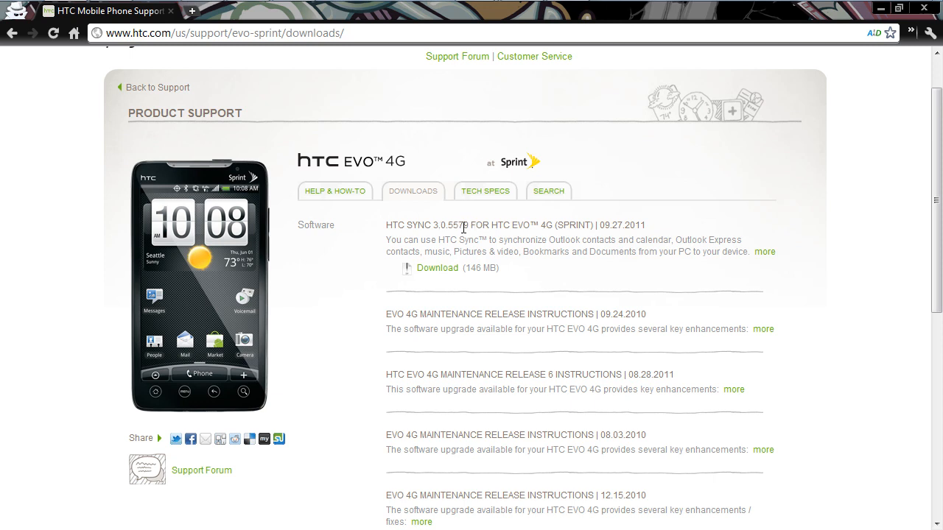
mouse_move(527, 232)
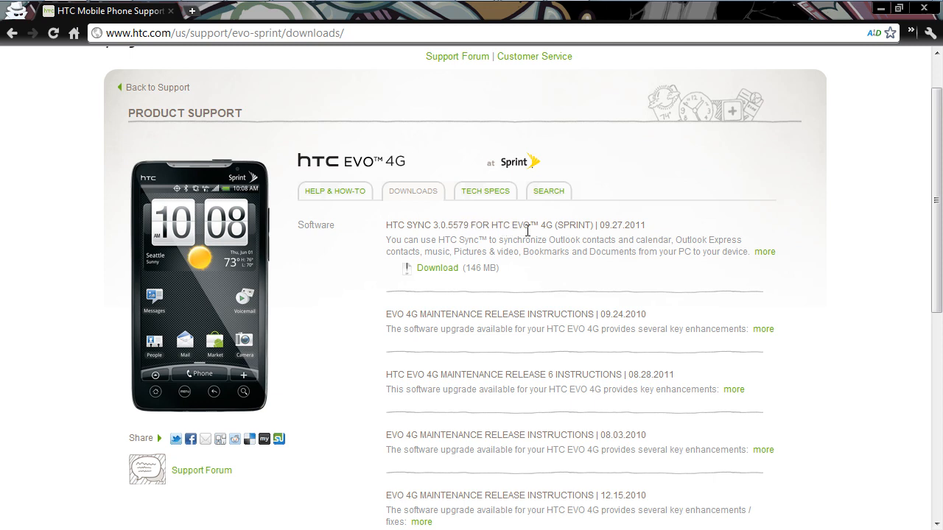
mouse_move(543, 235)
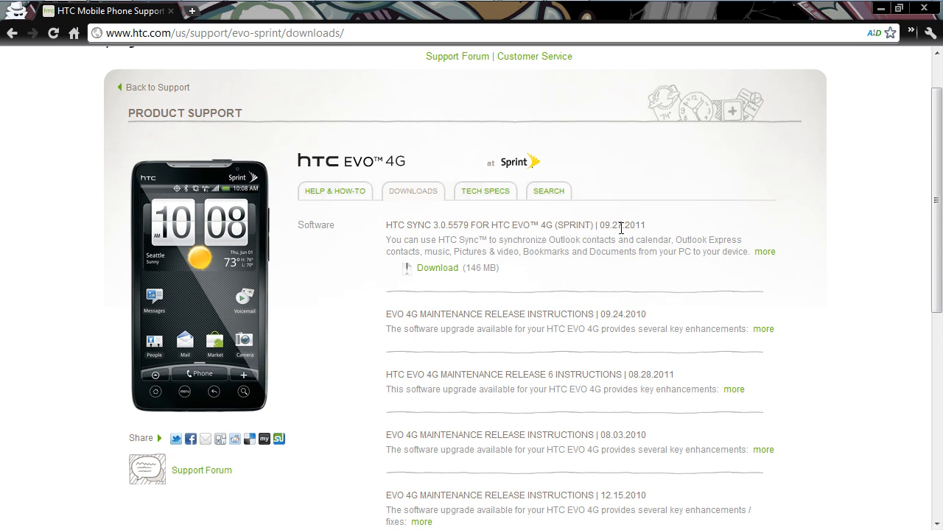
mouse_move(637, 228)
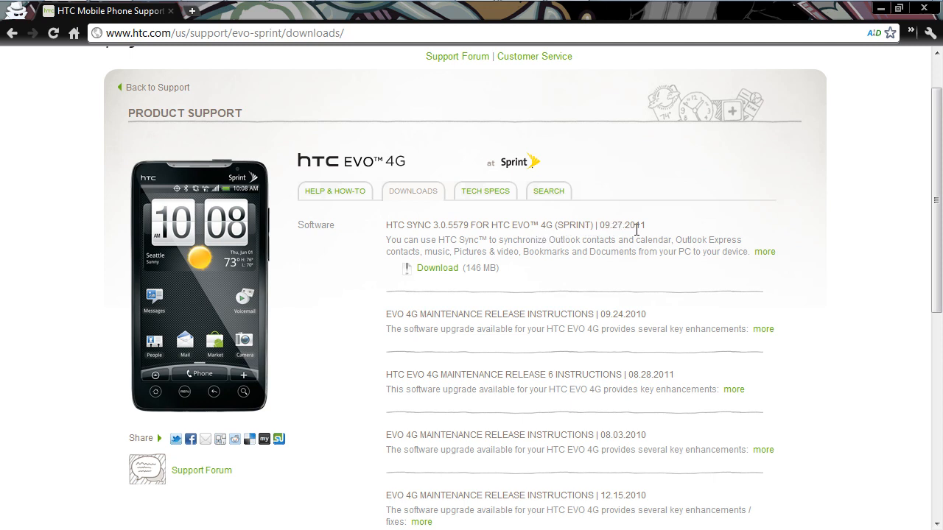
mouse_move(641, 226)
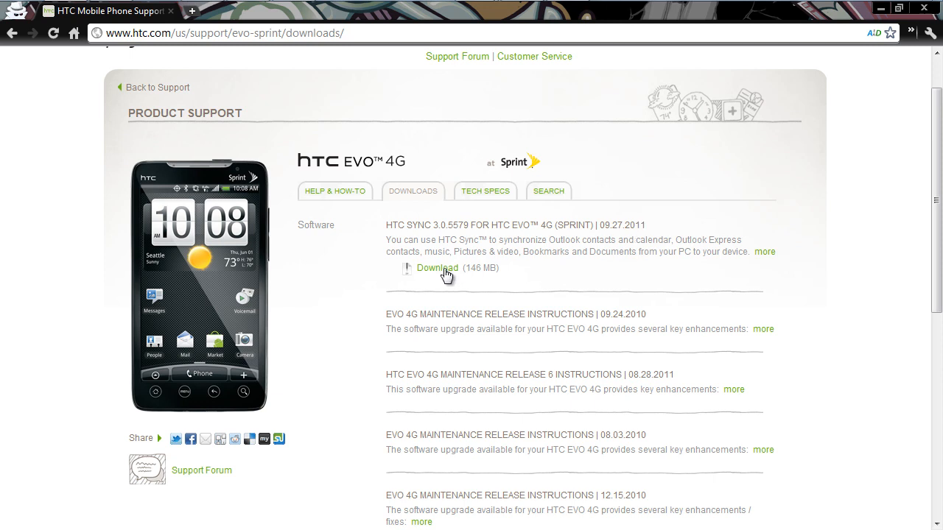
mouse_move(688, 177)
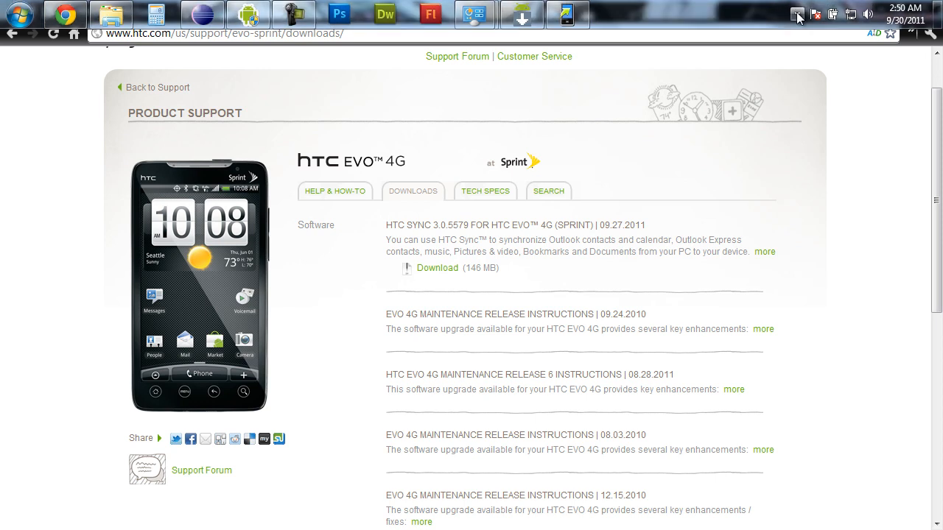
Step: Open the HTC Sync window from the system tray's hidden icons
click(801, 14)
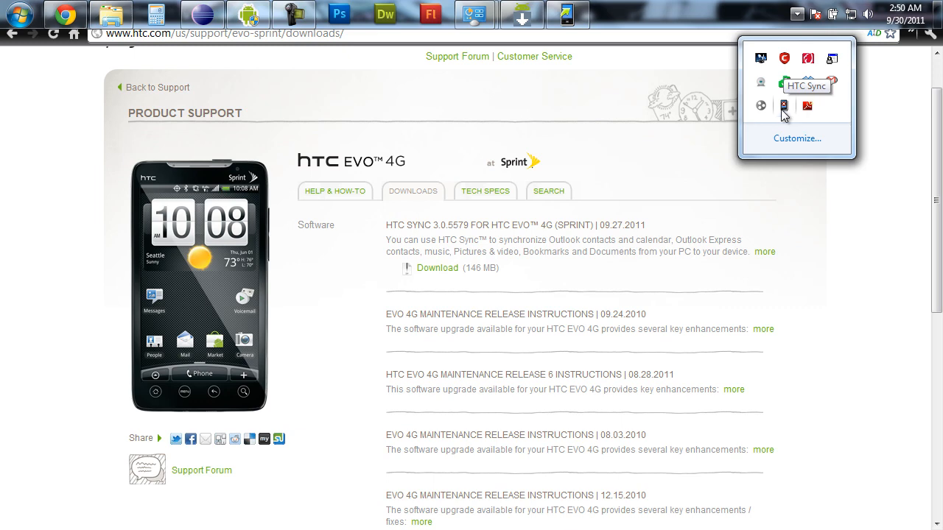
click(783, 81)
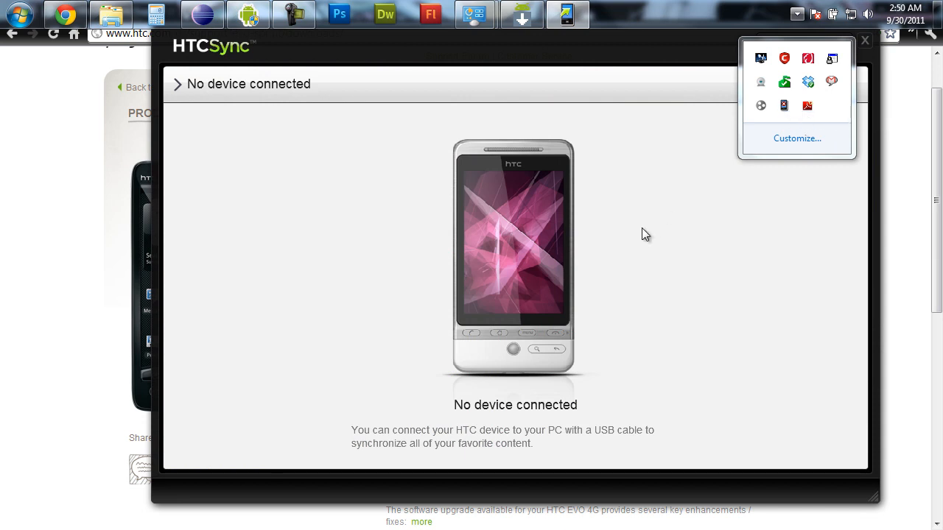
mouse_move(610, 139)
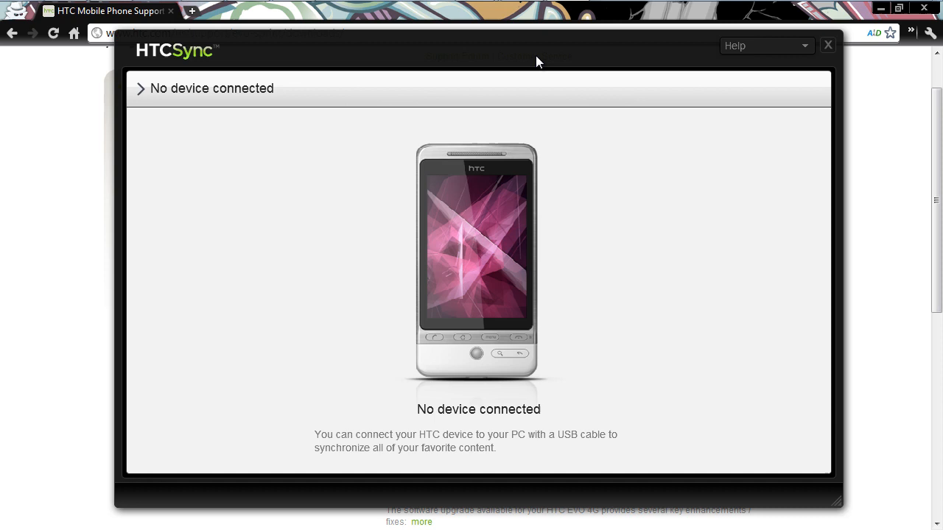
mouse_move(538, 118)
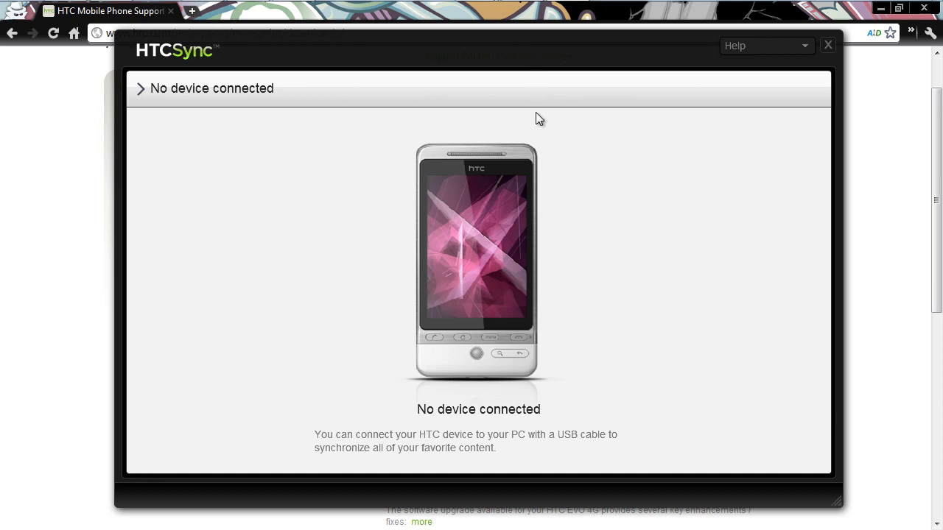
mouse_move(547, 170)
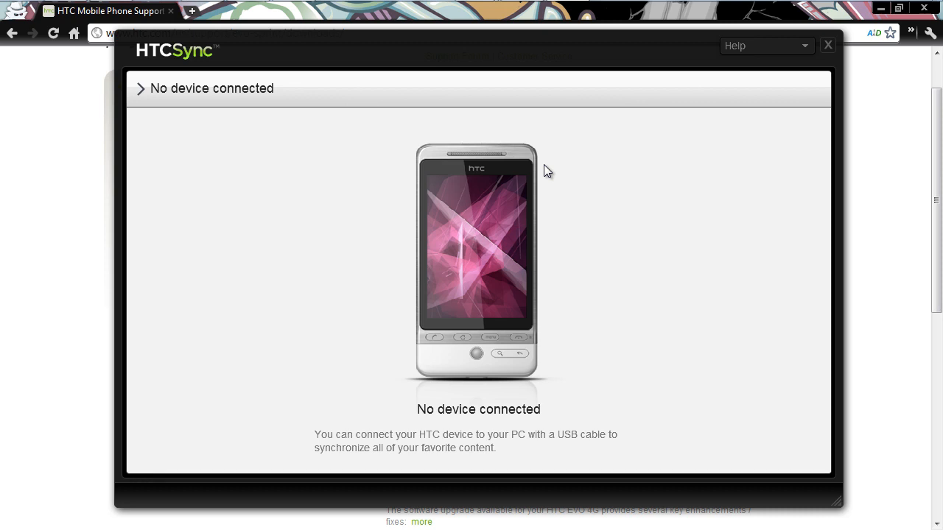
mouse_move(573, 201)
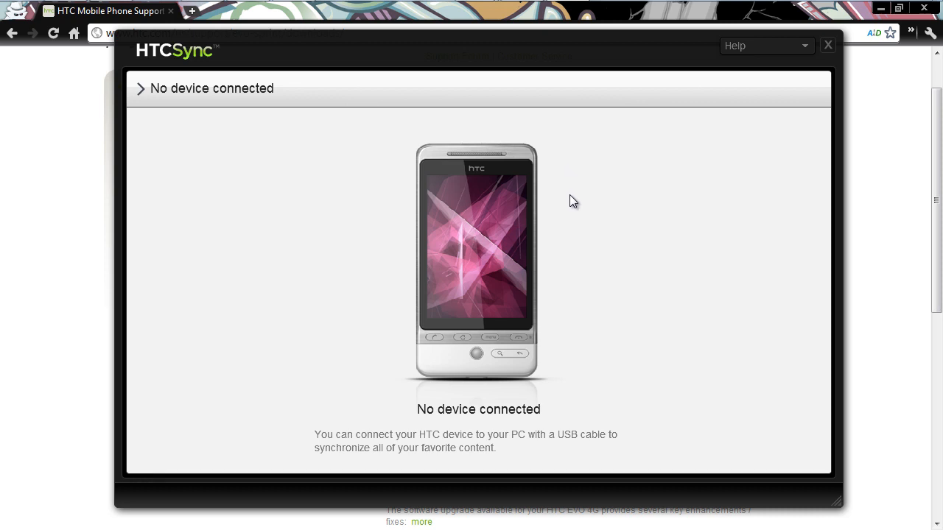
mouse_move(571, 305)
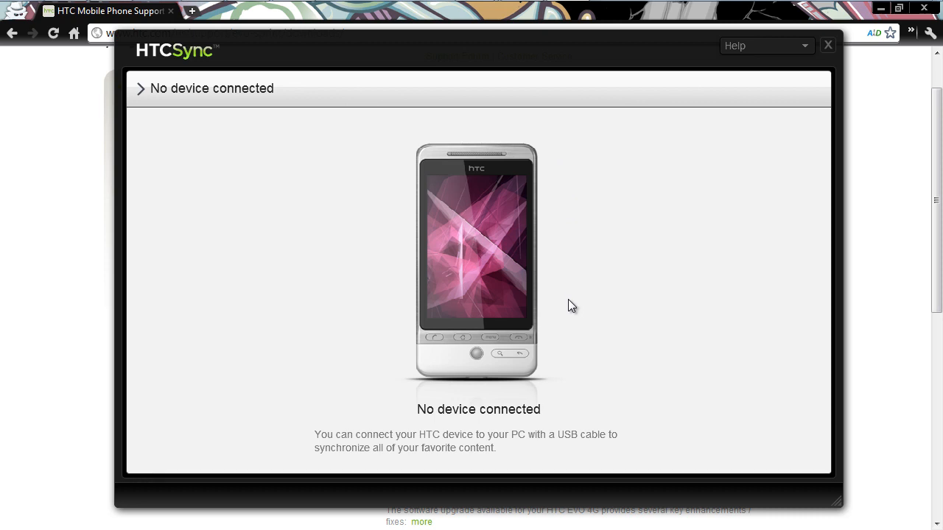
mouse_move(574, 321)
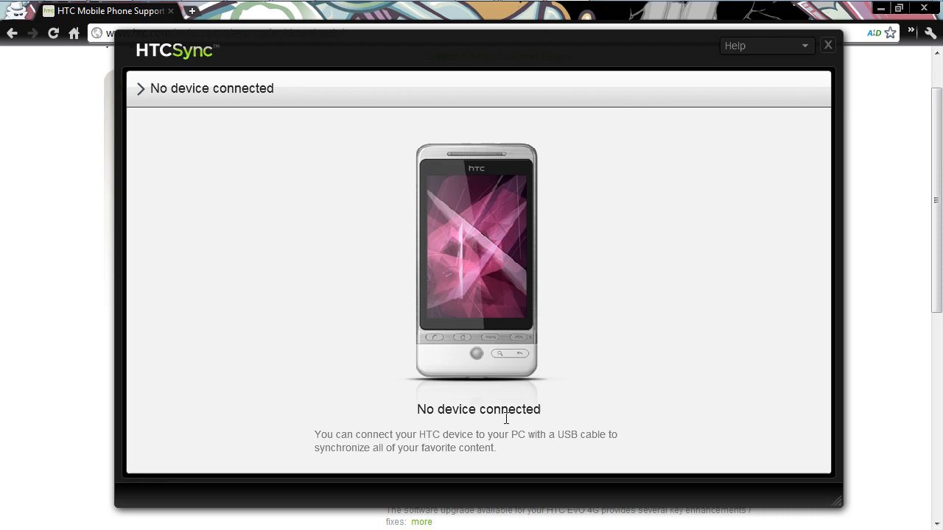
mouse_move(616, 335)
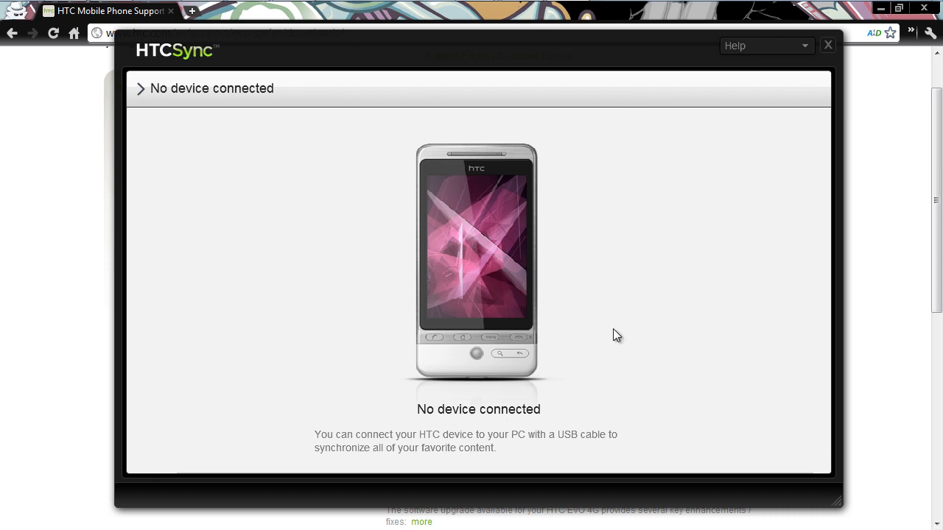
mouse_move(578, 212)
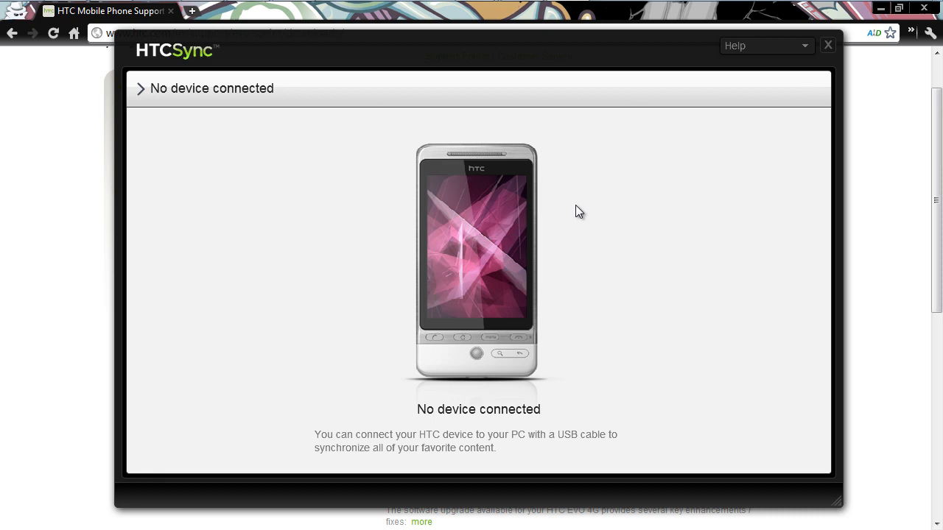
mouse_move(592, 277)
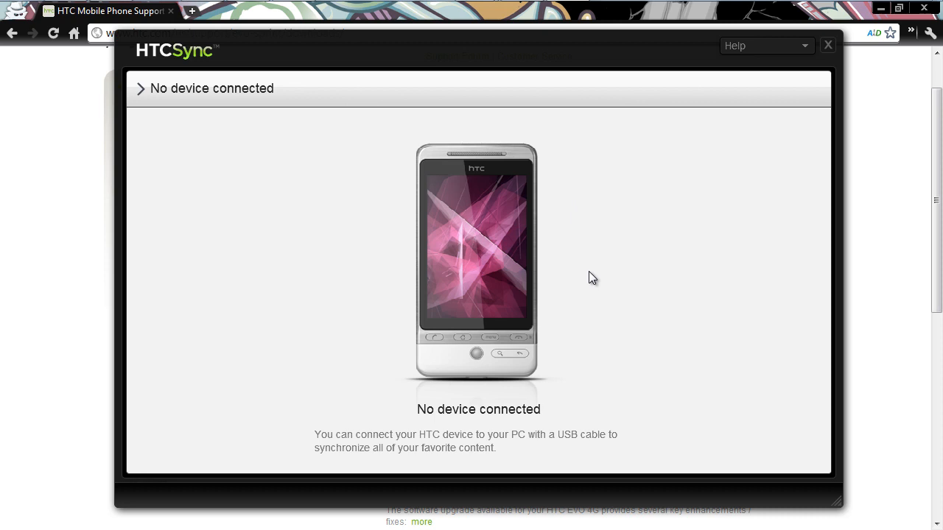
mouse_move(591, 289)
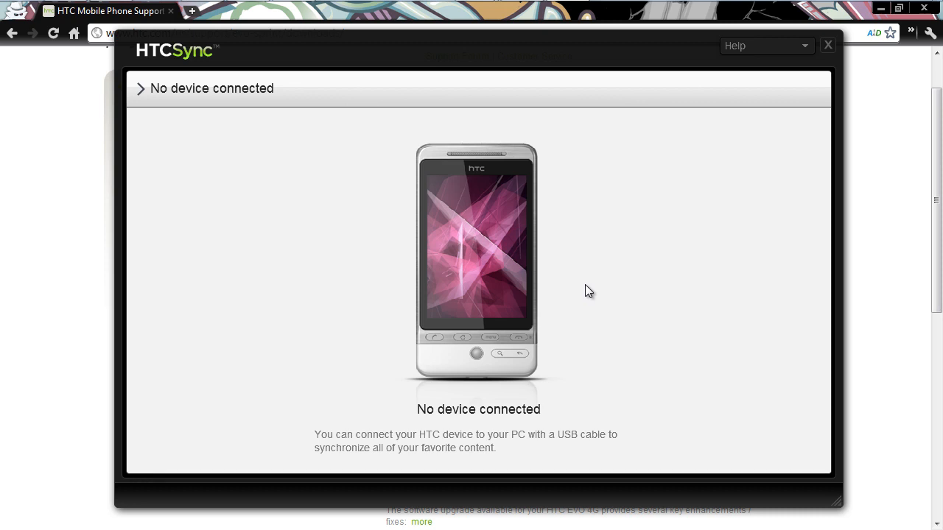
mouse_move(585, 238)
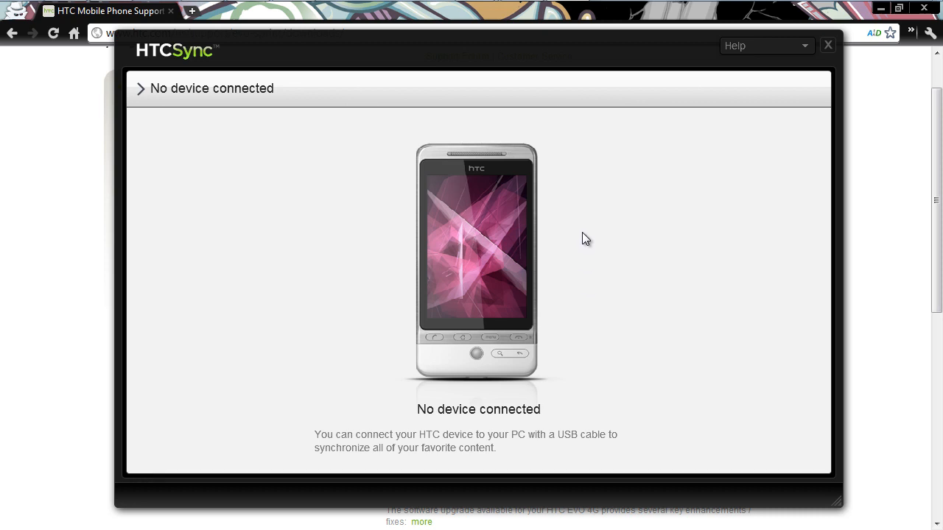
mouse_move(580, 243)
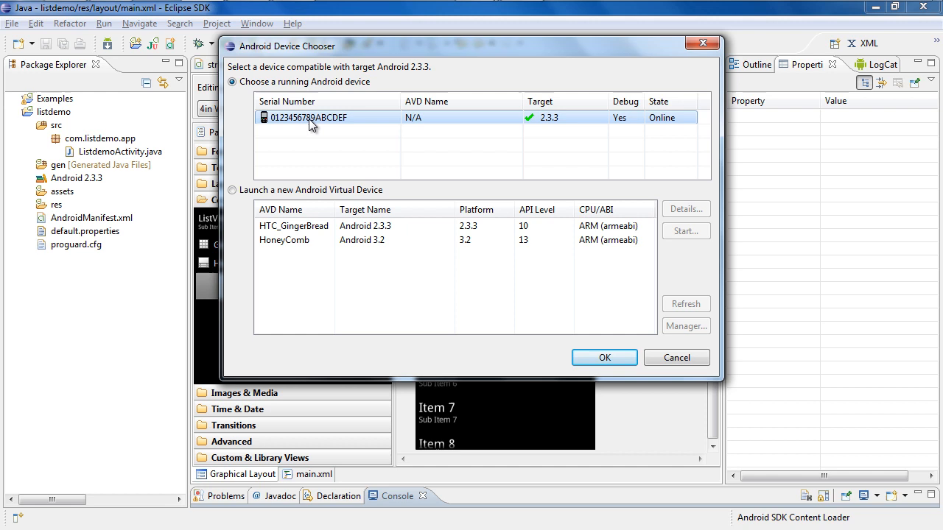
mouse_move(303, 123)
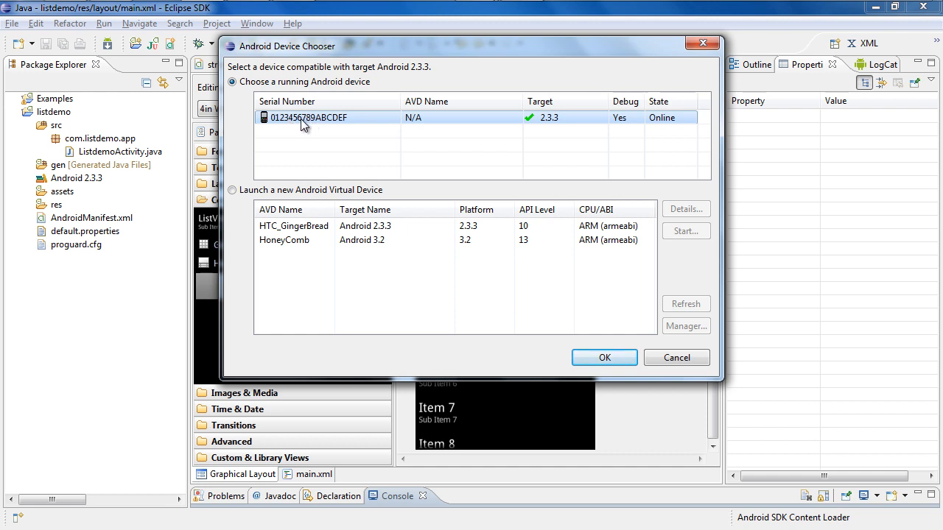
mouse_move(369, 119)
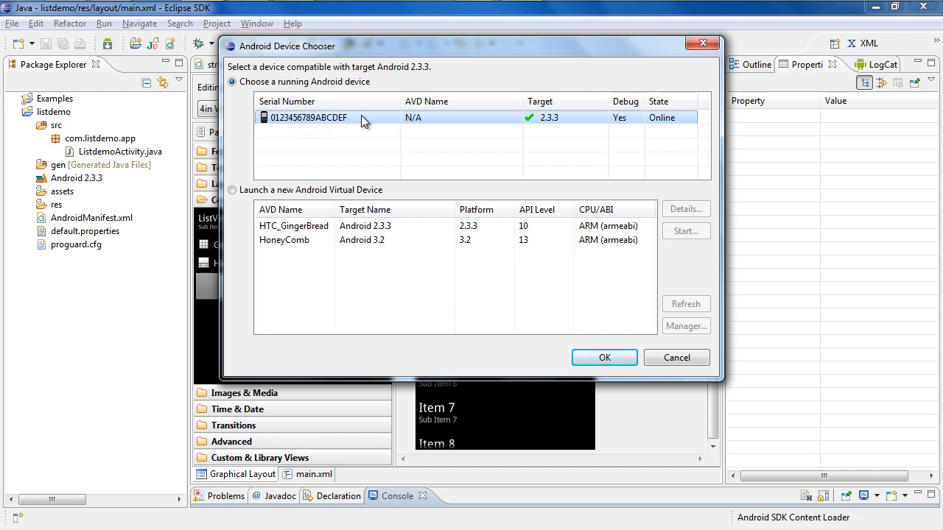
mouse_move(274, 124)
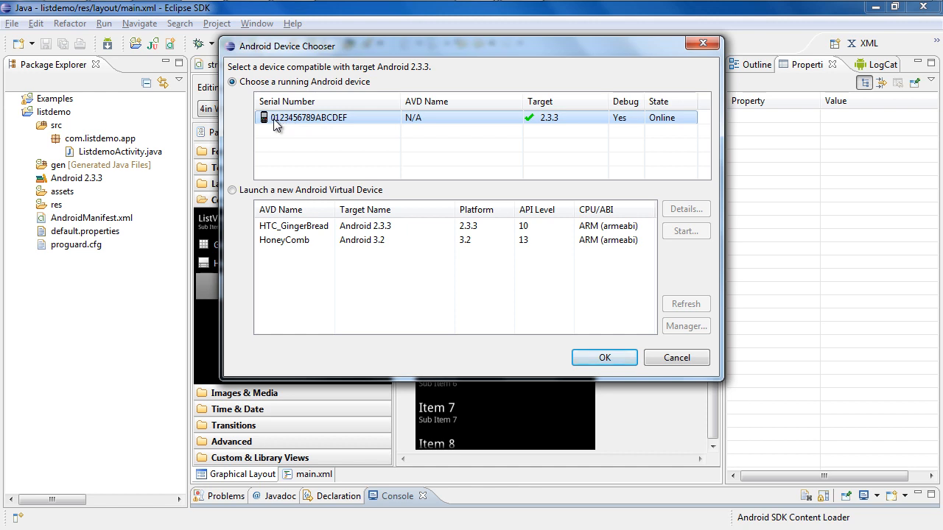
mouse_move(313, 126)
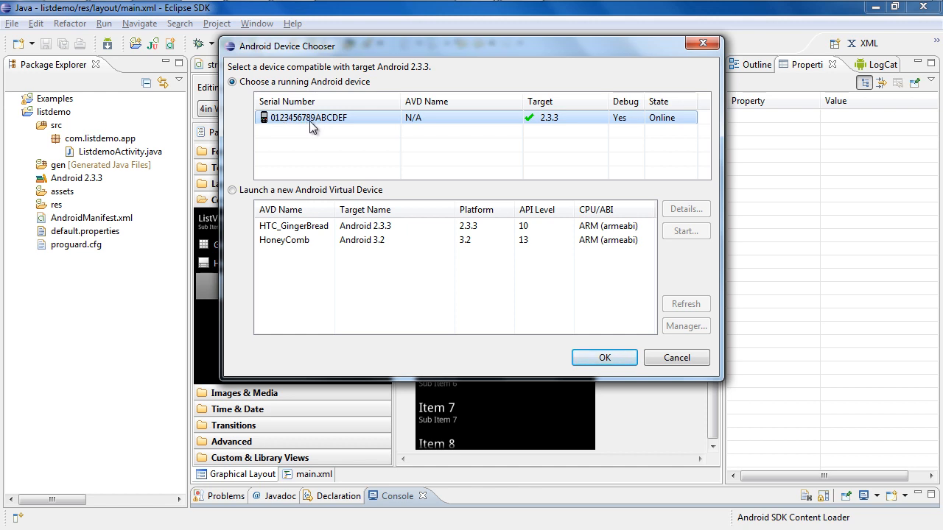
mouse_move(357, 123)
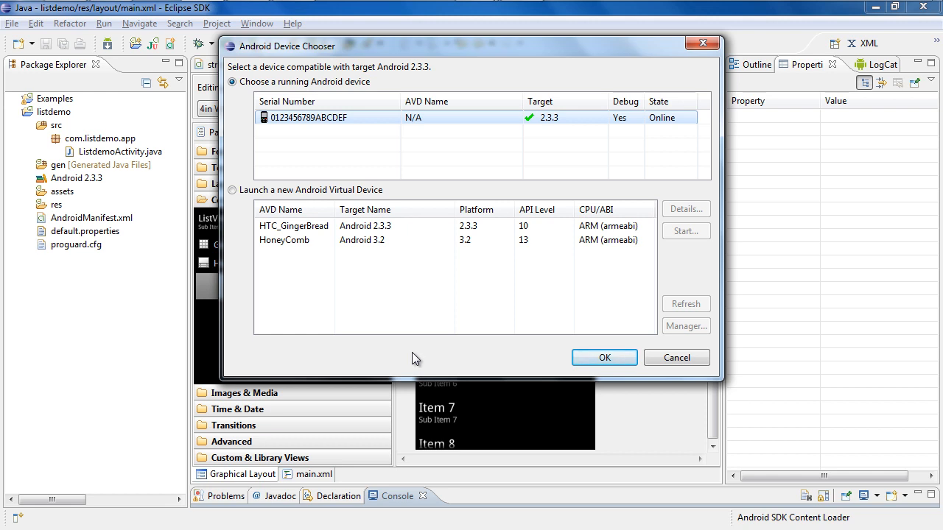
mouse_move(452, 209)
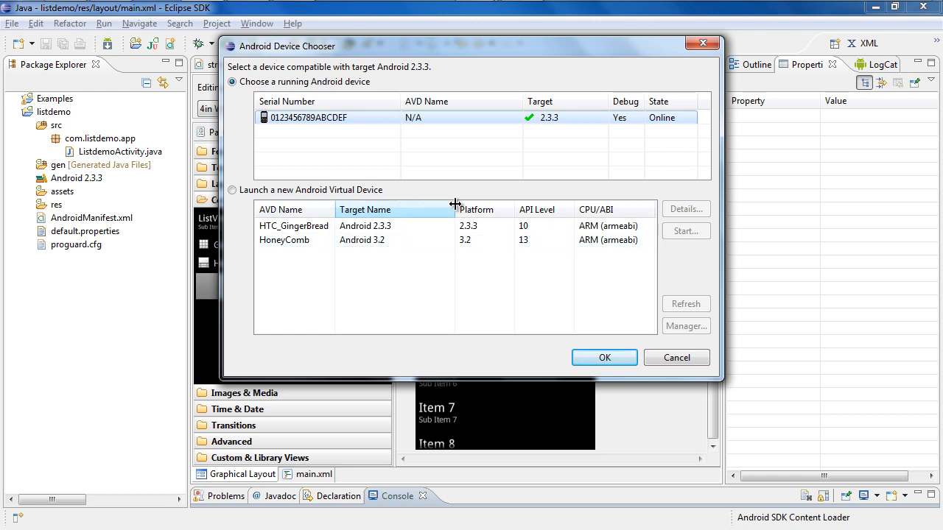